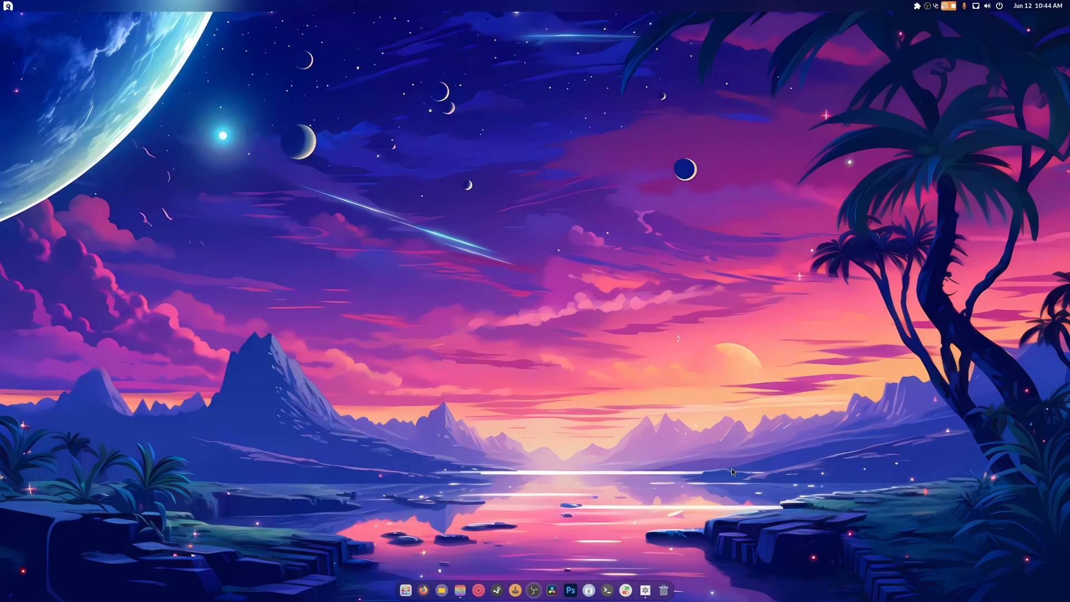
pyautogui.moveTo(717, 512)
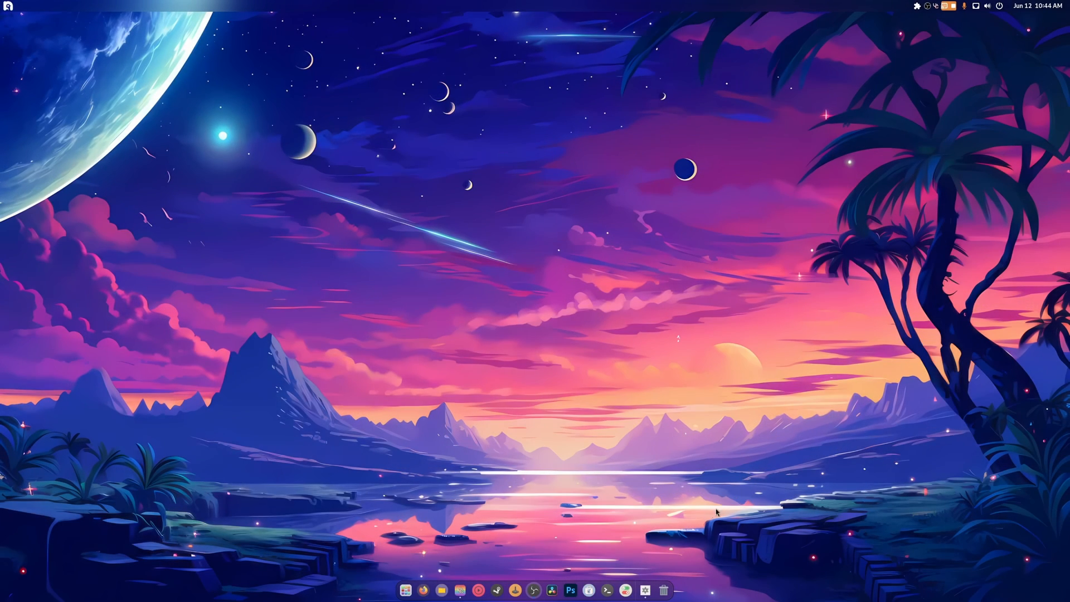
# - Launch a fresh GNOME Terminal session from the dock, ready at the shell prompt
pyautogui.click(606, 589)
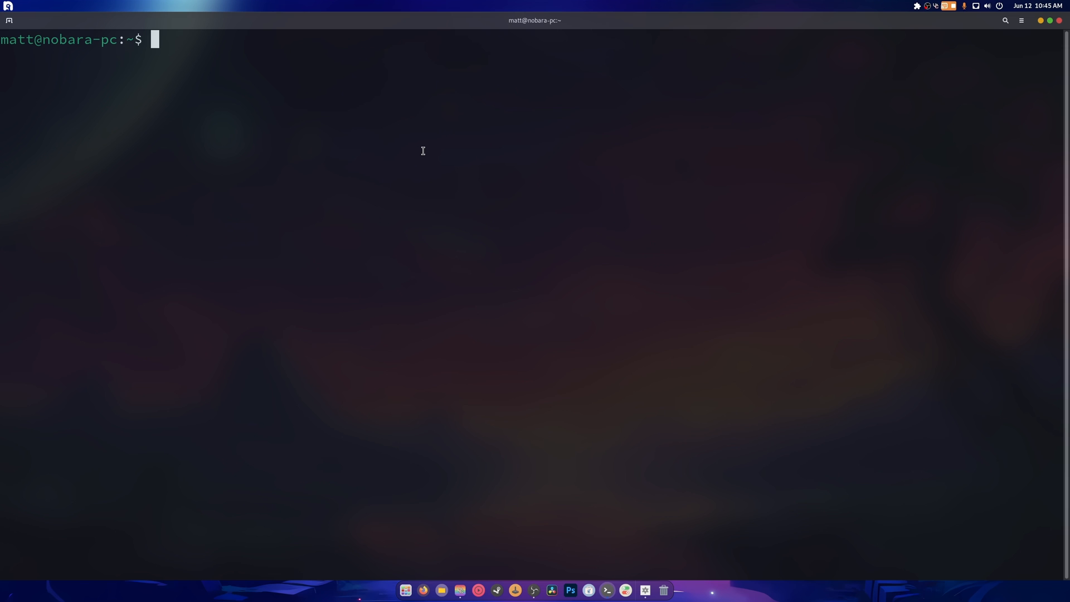
# - Run 'sudo dnf group list' to list the available and installed environment groups
pyautogui.write('su')
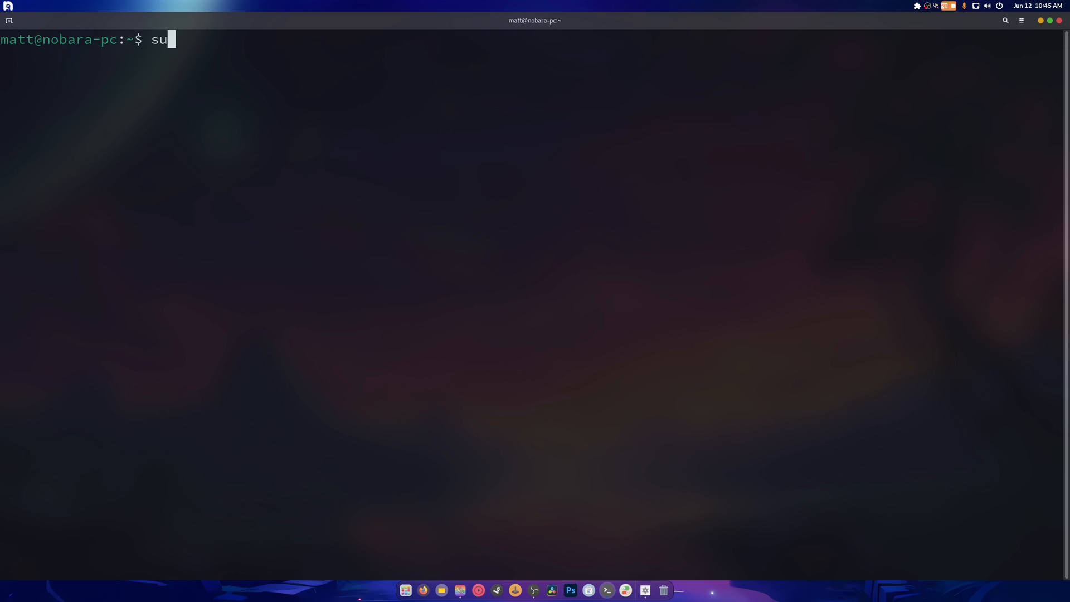
pyautogui.write('do dnf gr')
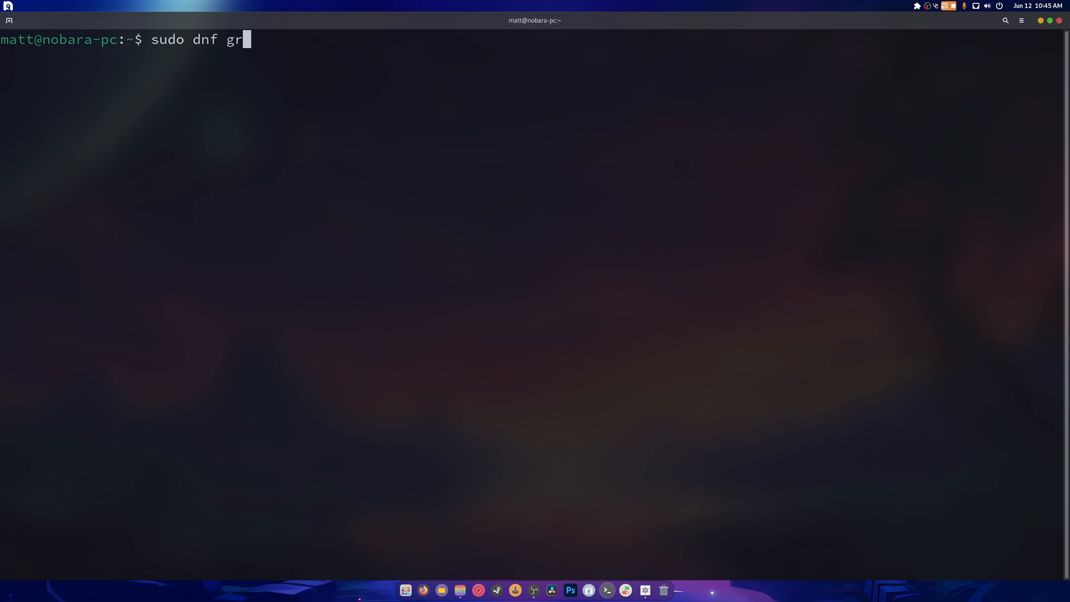
pyautogui.write('oup list')
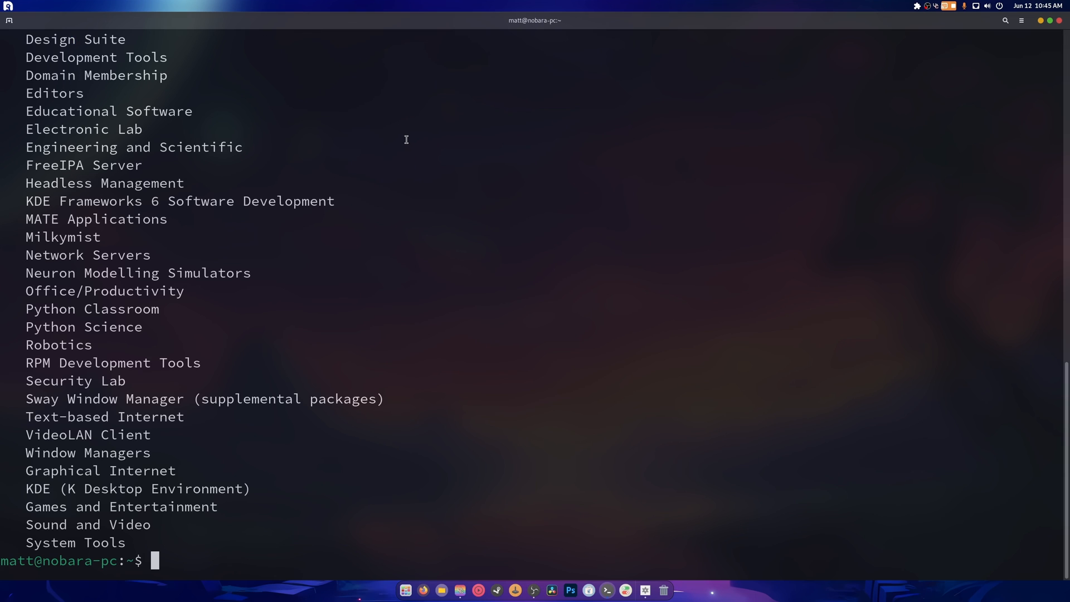
pyautogui.write('sudo dnf group list')
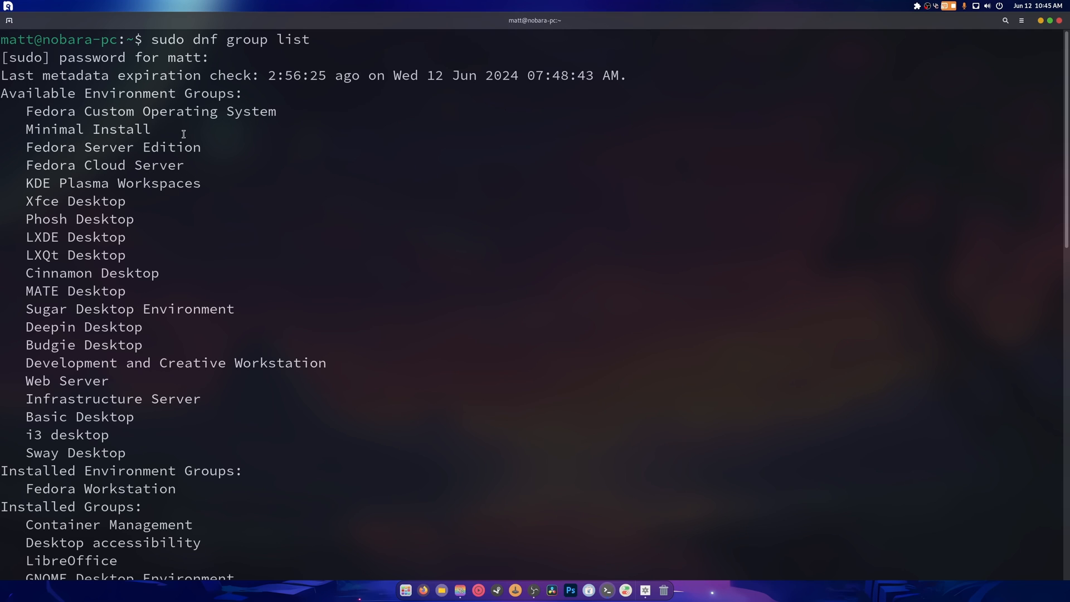
pyautogui.moveTo(98, 167)
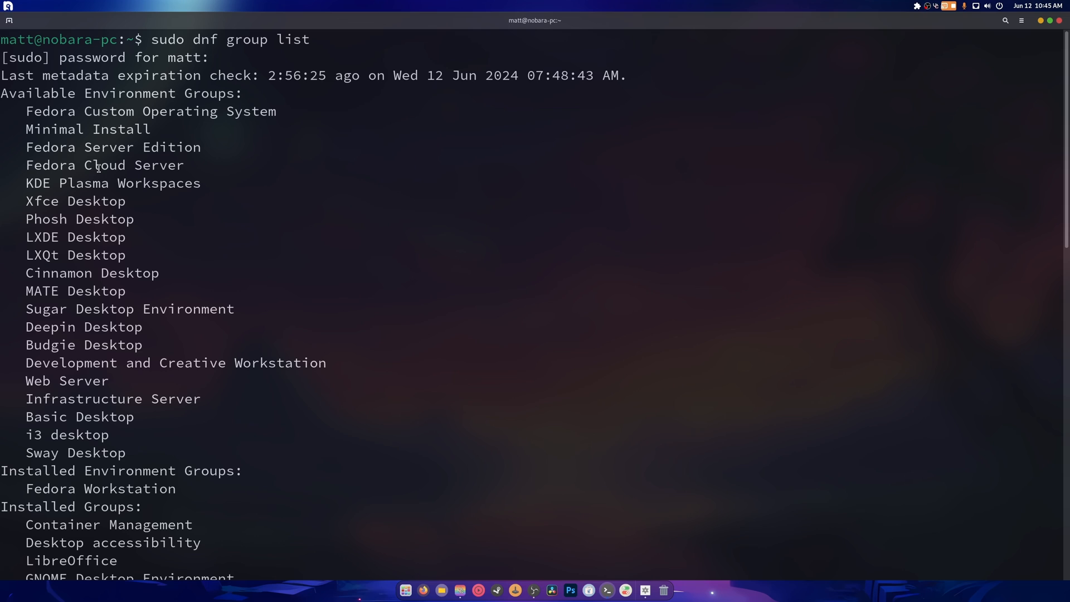
pyautogui.moveTo(116, 189)
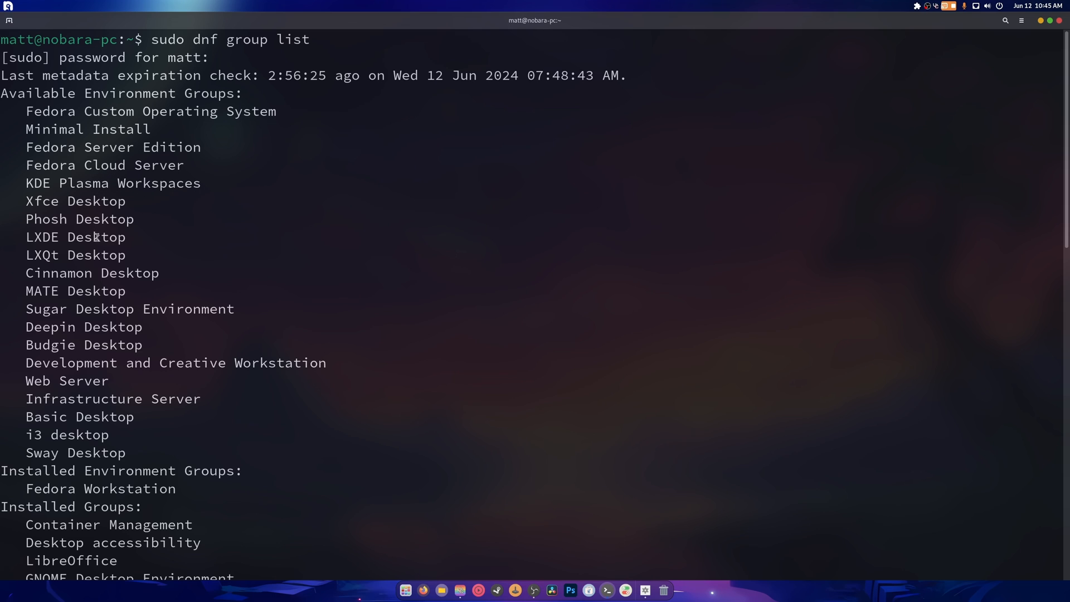
pyautogui.moveTo(144, 393)
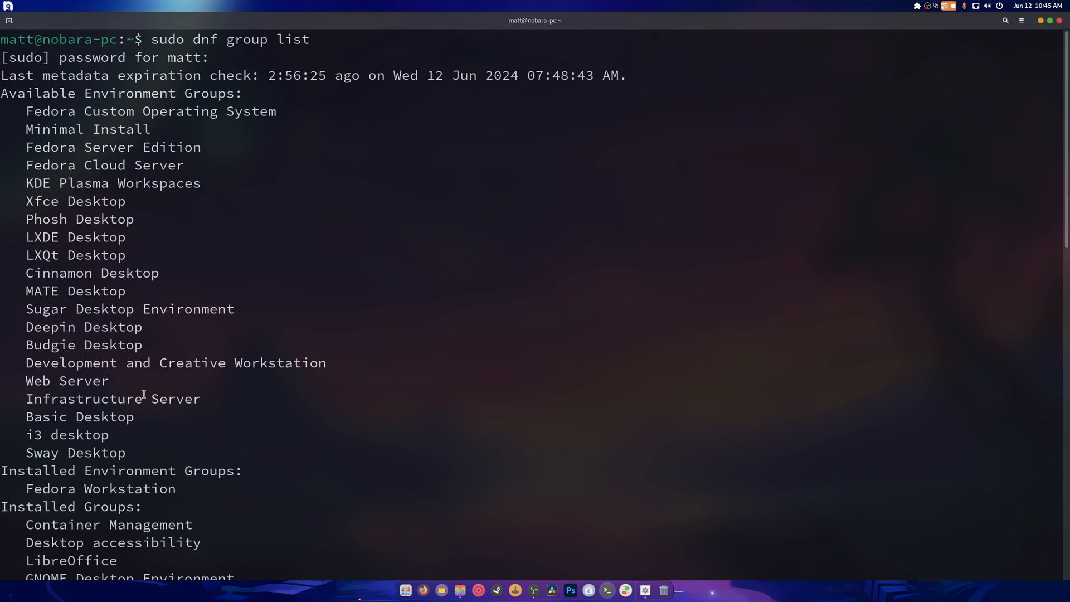
# - Scroll the group listing and highlight the Fedora Workstation and KDE Plasma group names
pyautogui.scroll(-3)
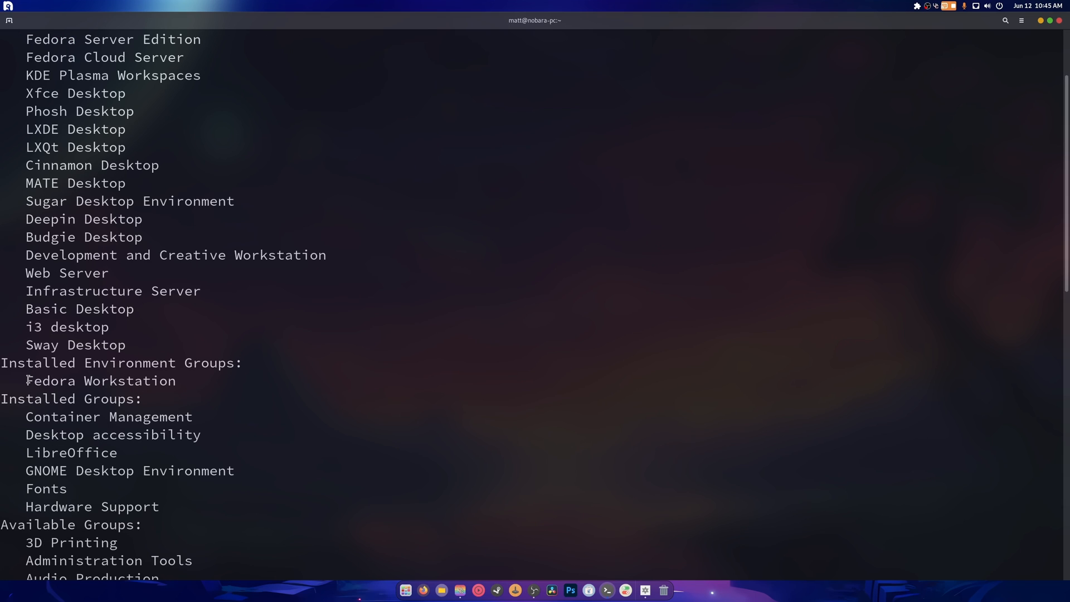
pyautogui.doubleClick(100, 381)
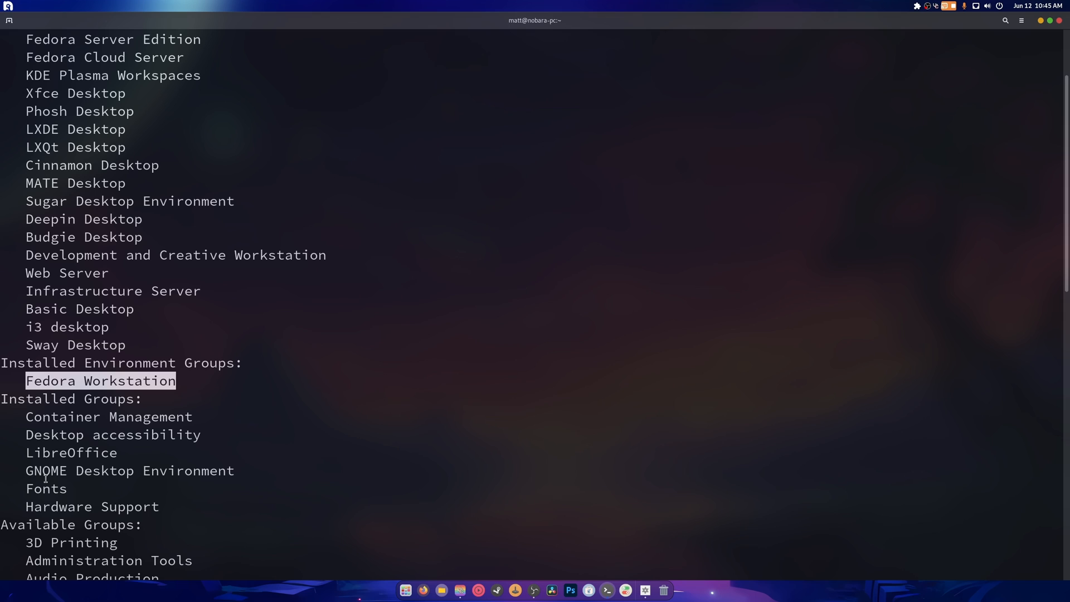
pyautogui.doubleClick(82, 470)
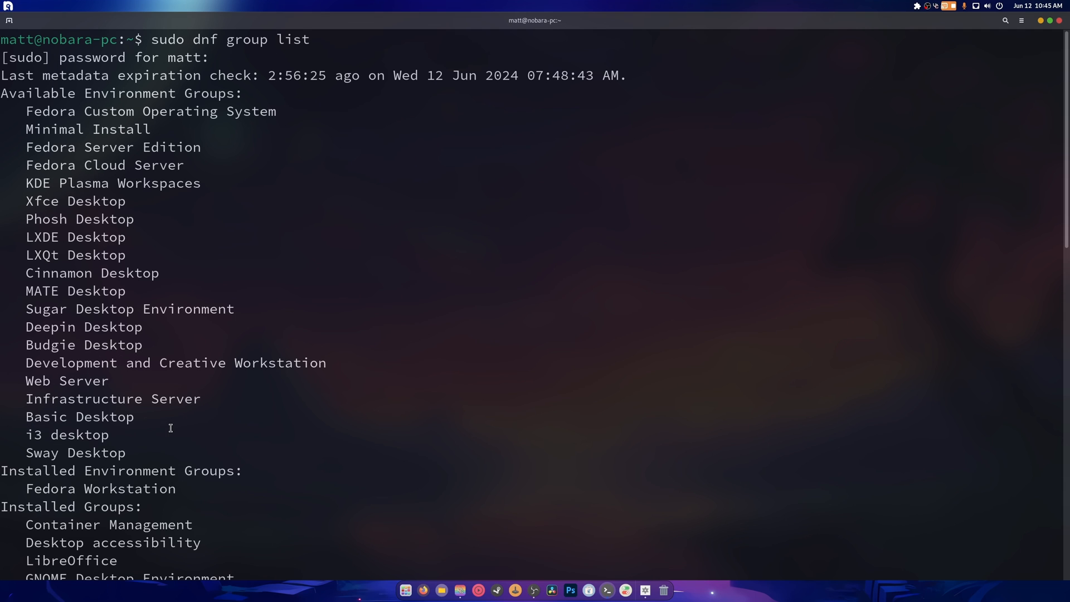
pyautogui.moveTo(280, 345)
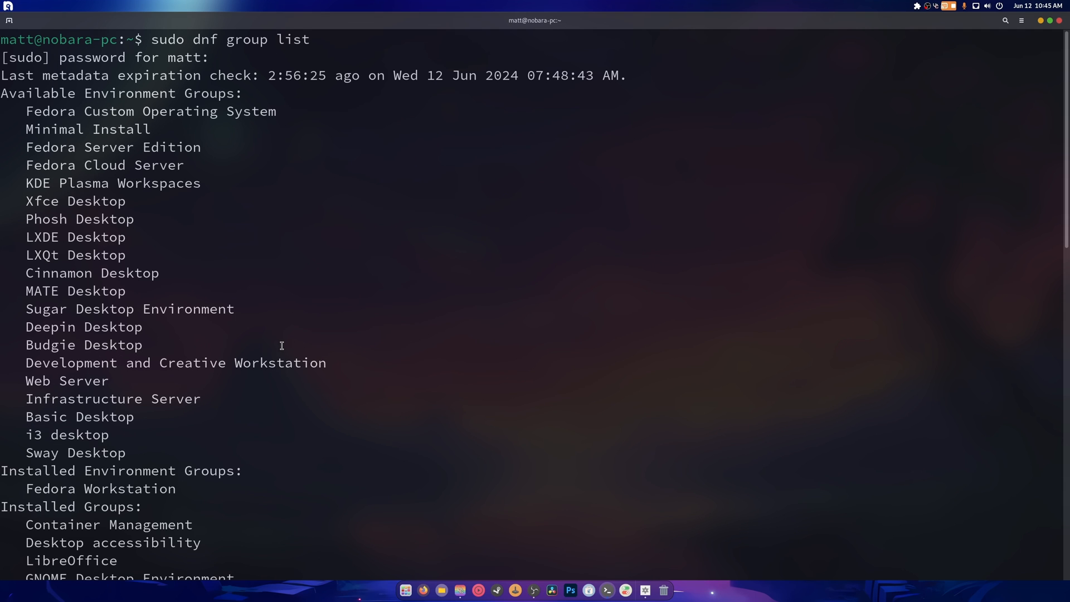
pyautogui.doubleClick(113, 182)
pyautogui.write('sudo dnf gro')
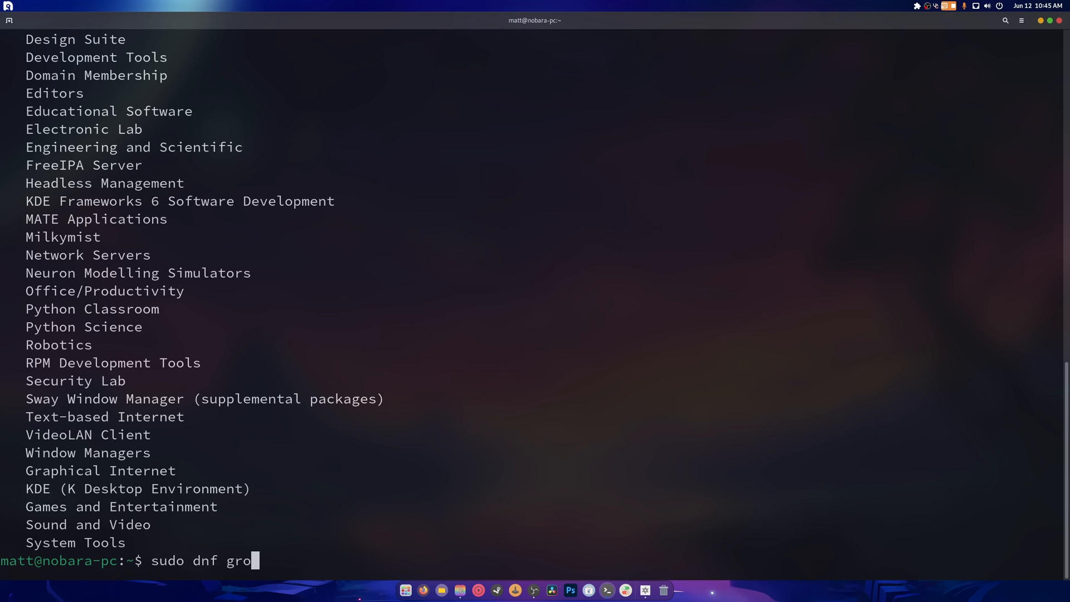
pyautogui.write('up install')
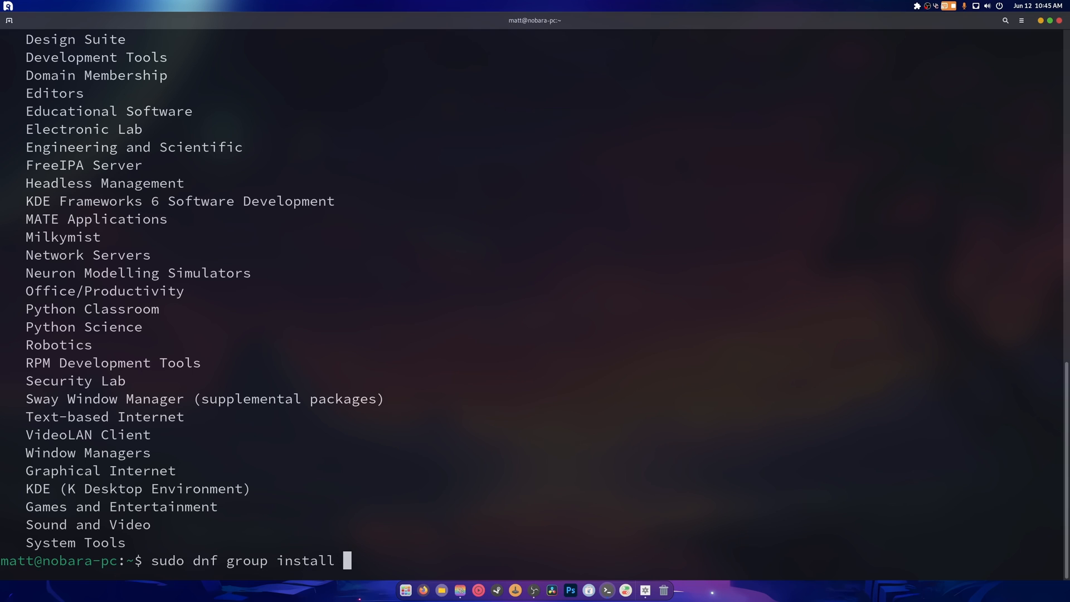
pyautogui.write('"')
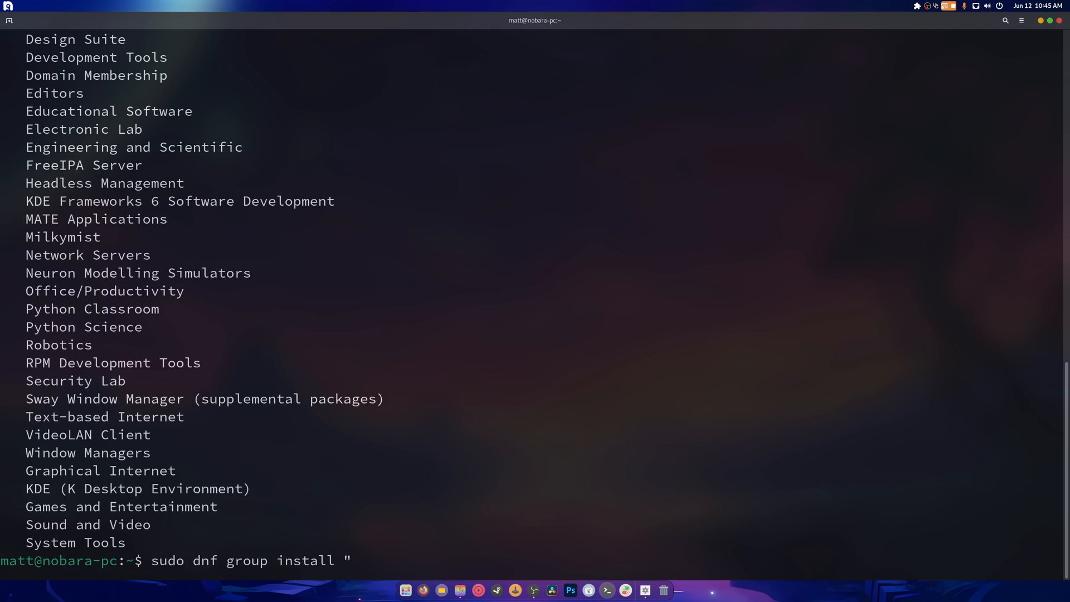
pyautogui.write('KDE Plasma Workspaces')
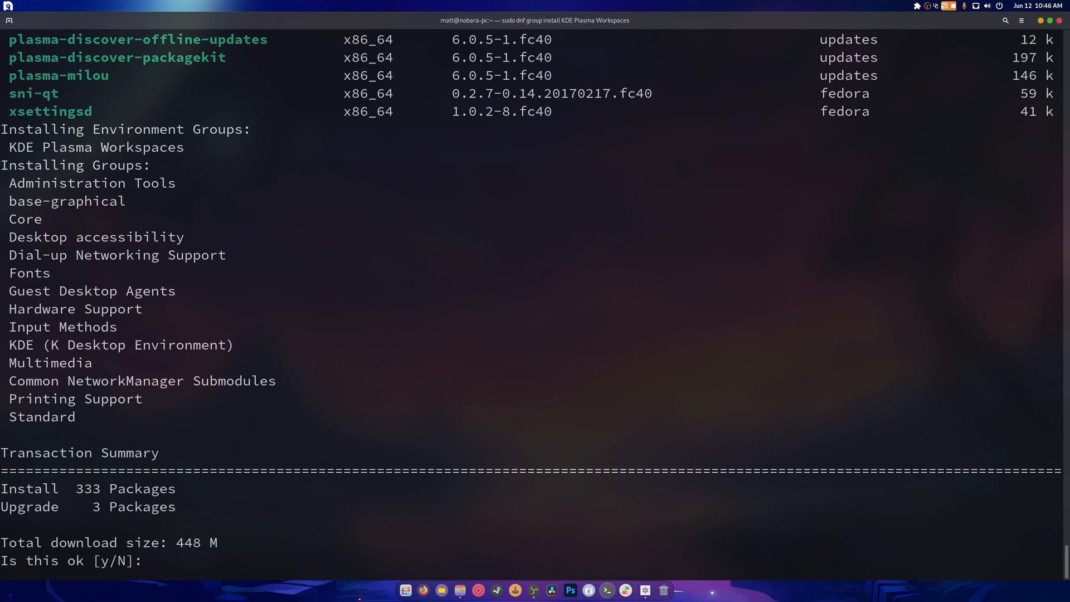
pyautogui.moveTo(158, 182)
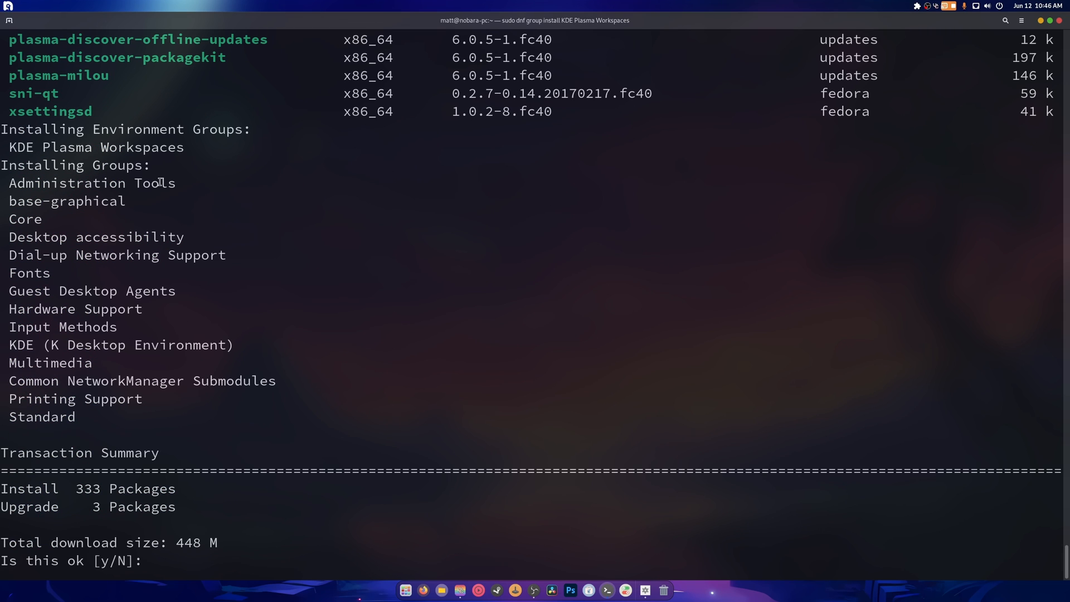
pyautogui.moveTo(180, 203)
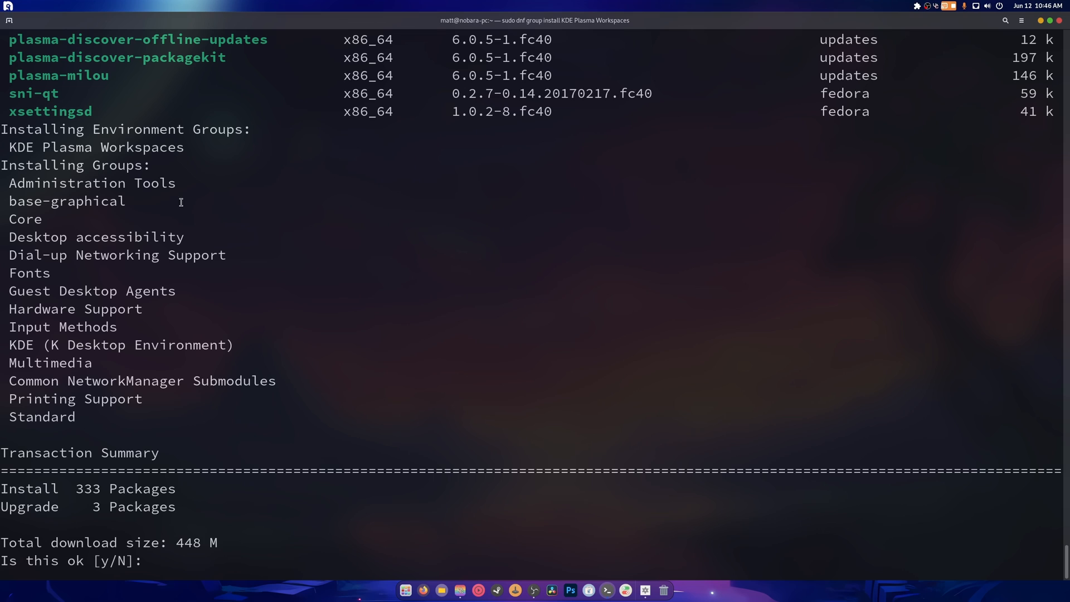
pyautogui.moveTo(80, 245)
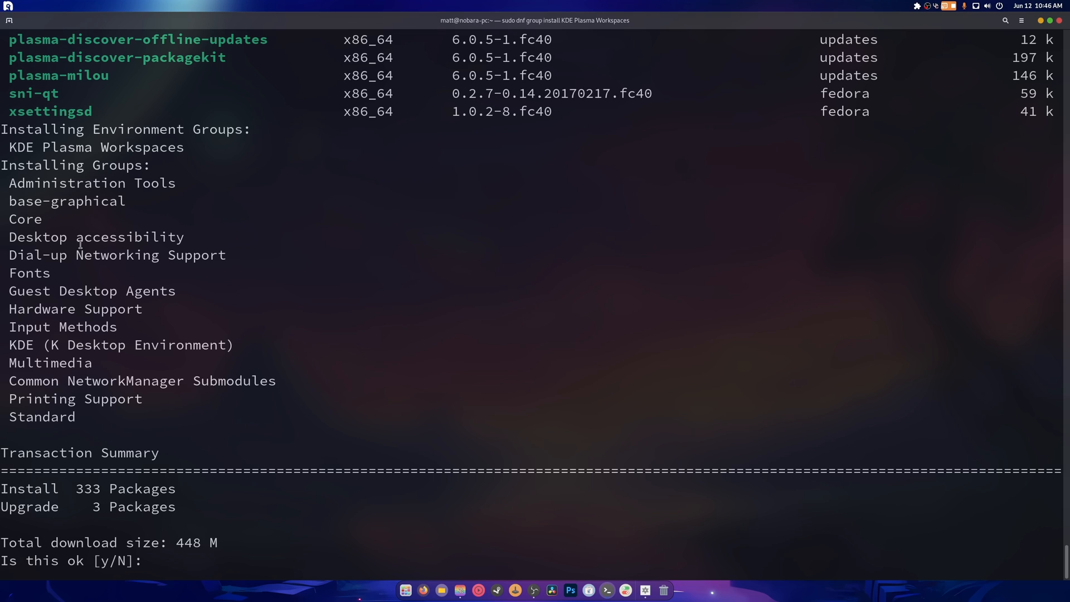
pyautogui.moveTo(89, 423)
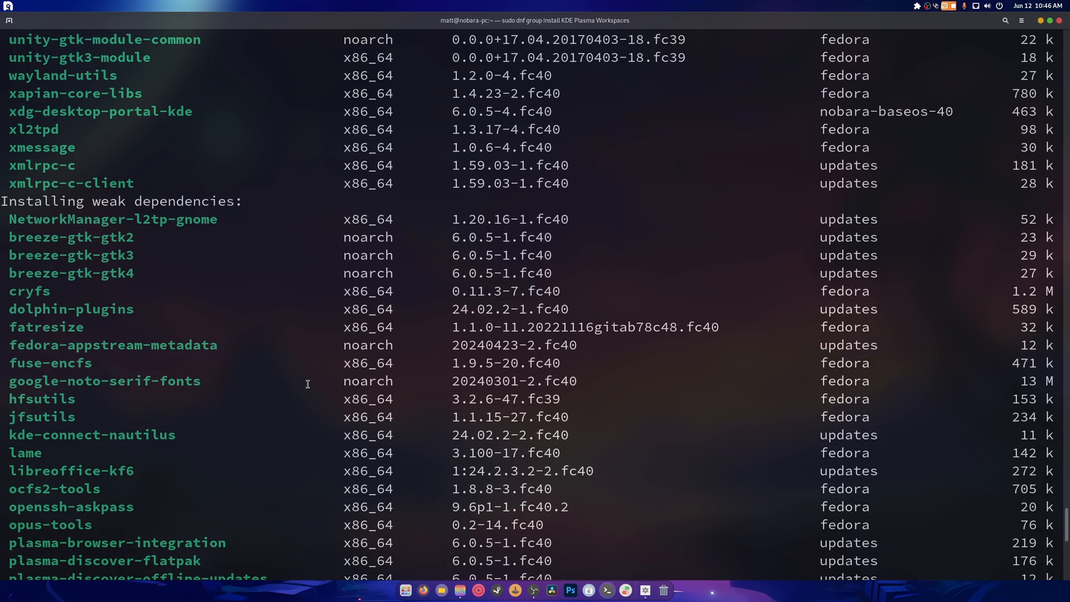
pyautogui.scroll(-3)
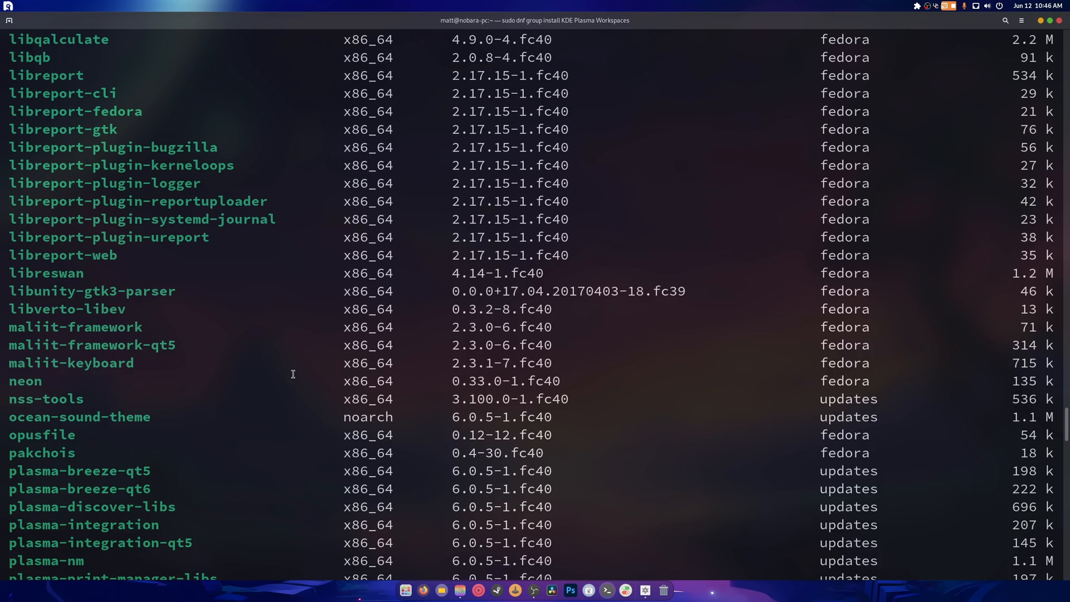
pyautogui.scroll(-3)
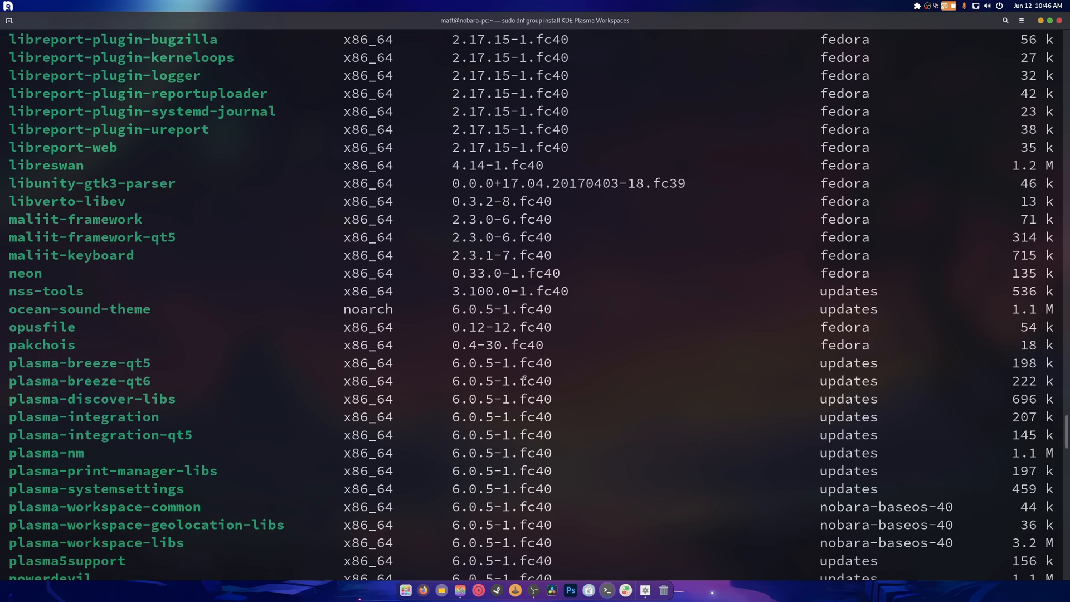
pyautogui.scroll(-3)
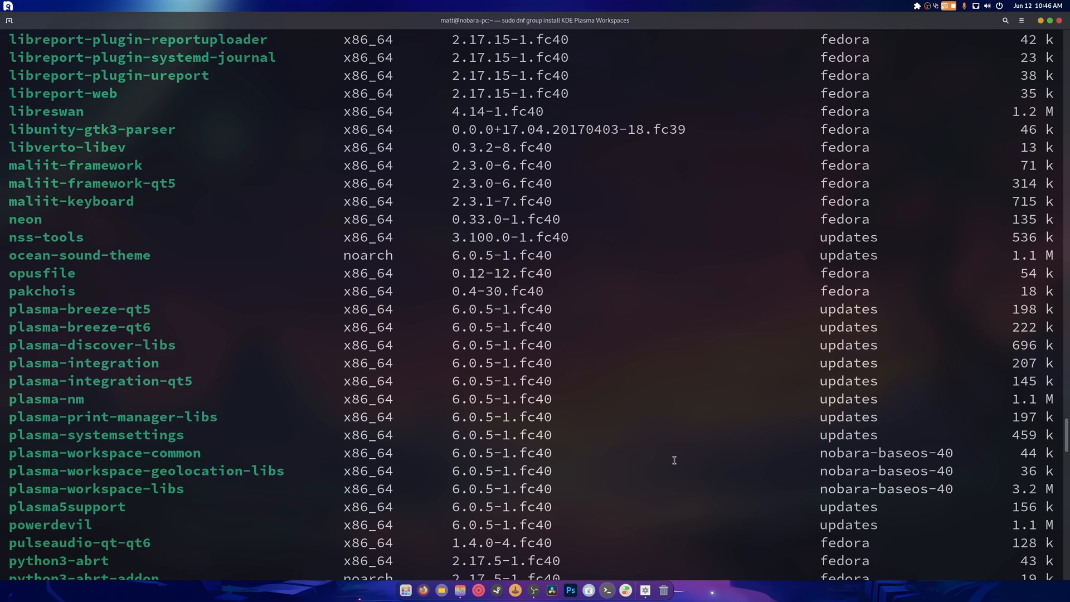
pyautogui.scroll(-3)
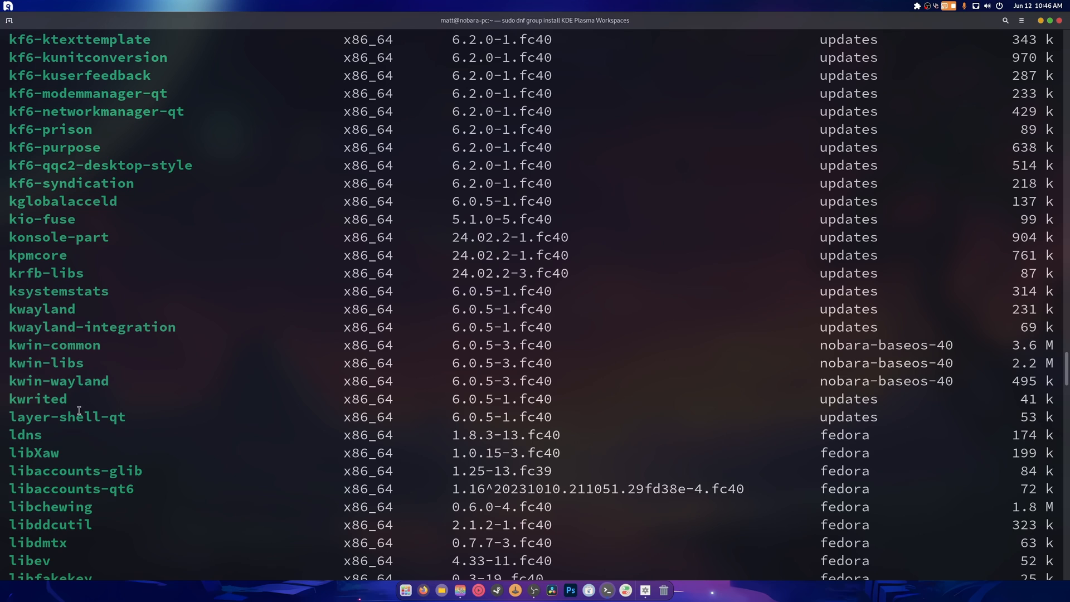
pyautogui.moveTo(109, 381)
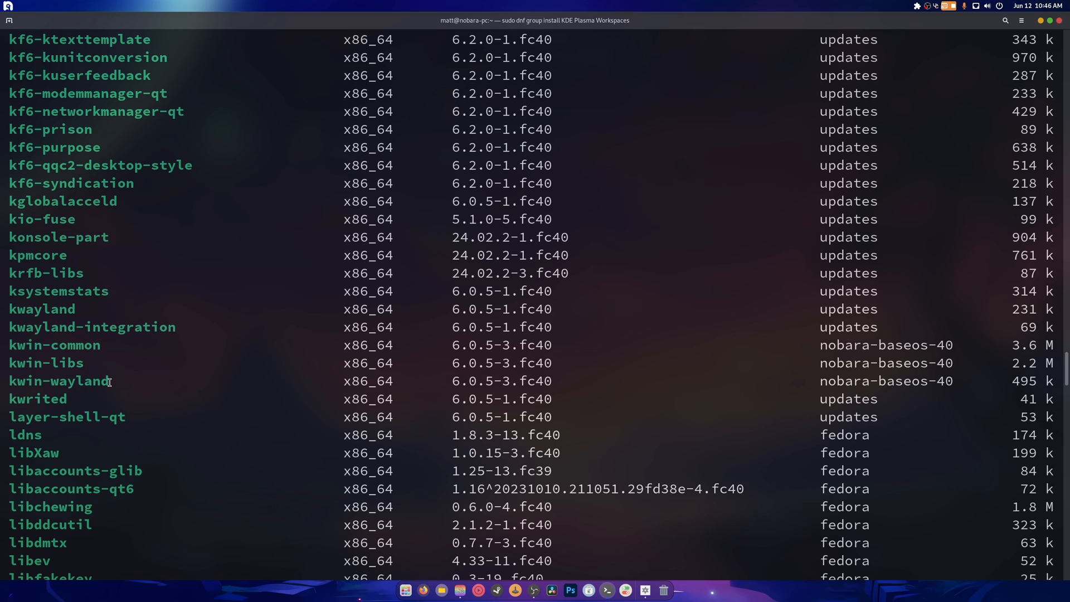
pyautogui.scroll(-3)
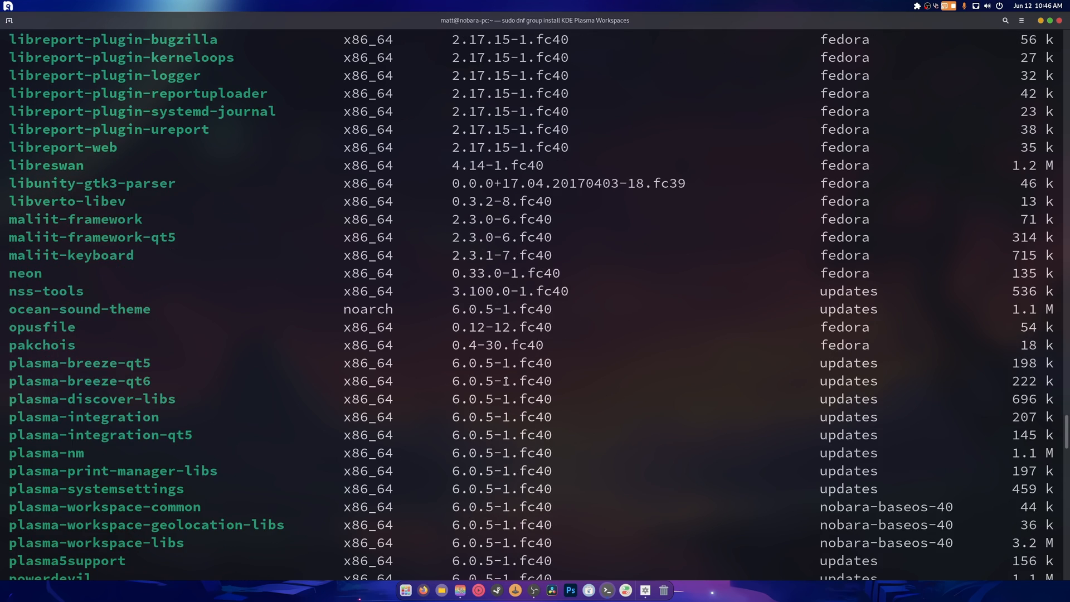
pyautogui.scroll(-3)
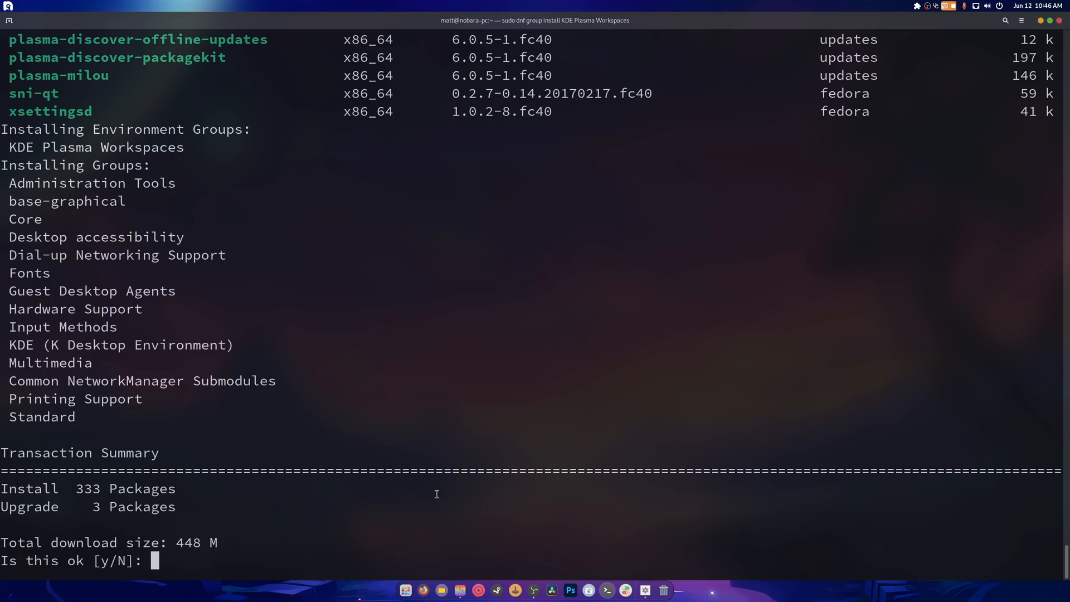
pyautogui.write('y')
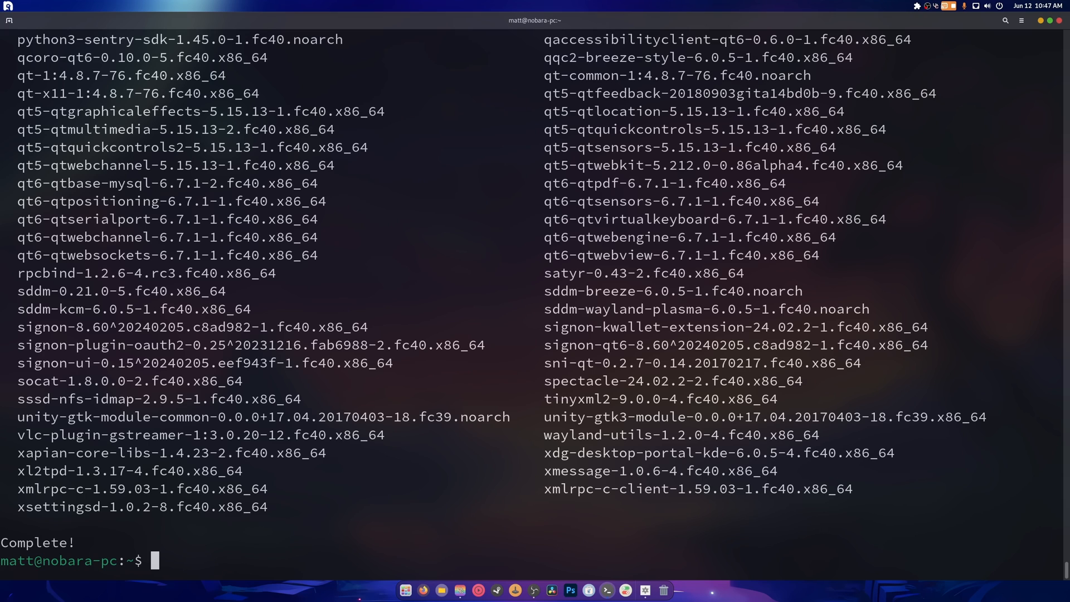
# - Install the sddm-wayland-plasma package with 'sudo dnf in'
pyautogui.write('sudo')
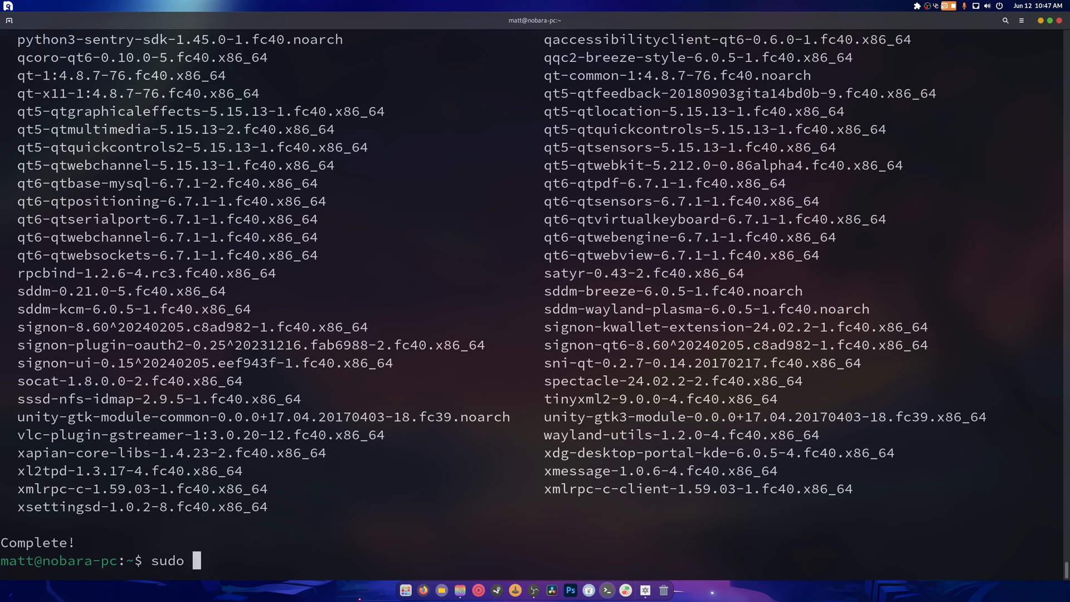
pyautogui.write('dnf')
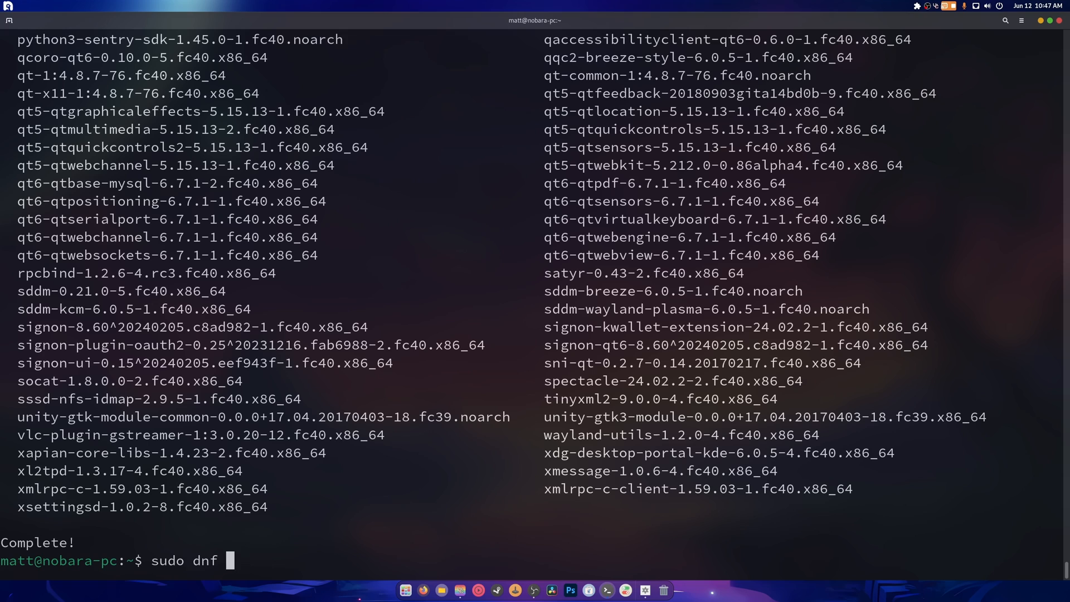
pyautogui.write('in sddm-wayland-')
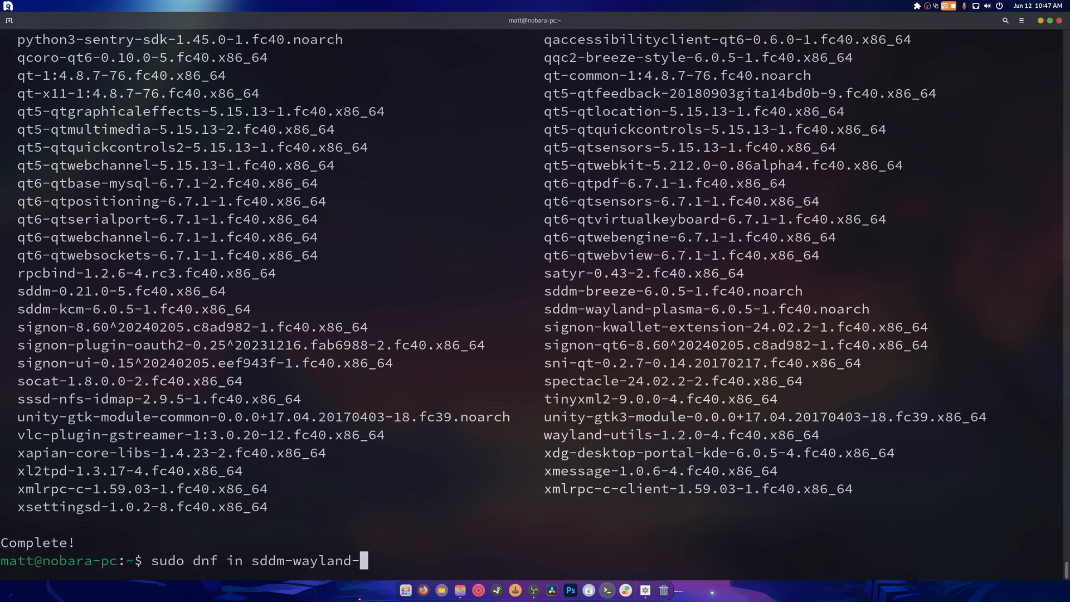
pyautogui.write('plasma-6.0.')
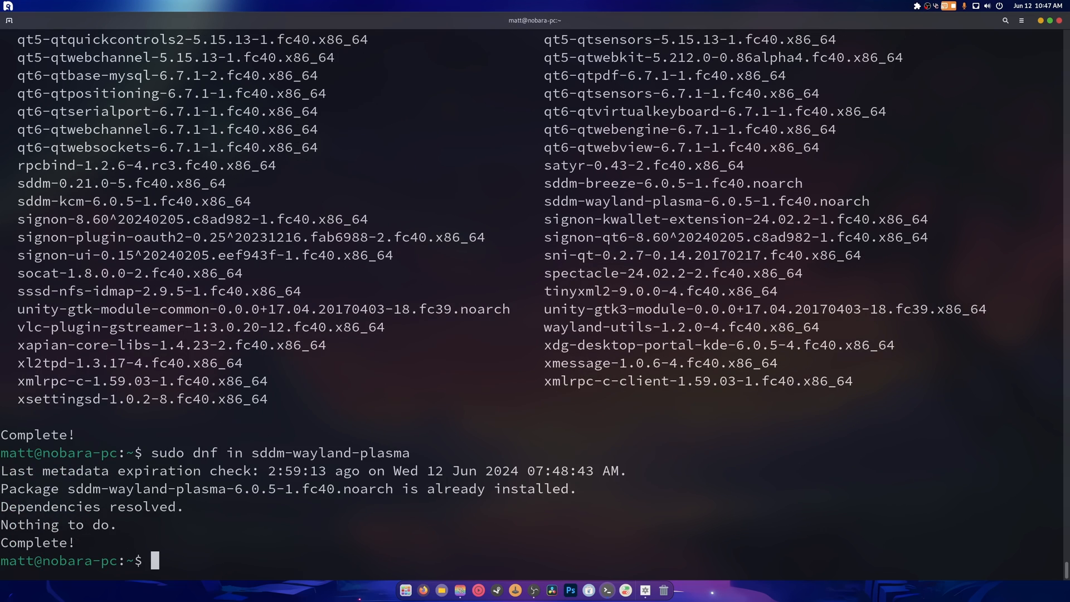
# - Disable gdm and enable sddm with systemctl, authorising the change in the dialog
pyautogui.write('systemctl')
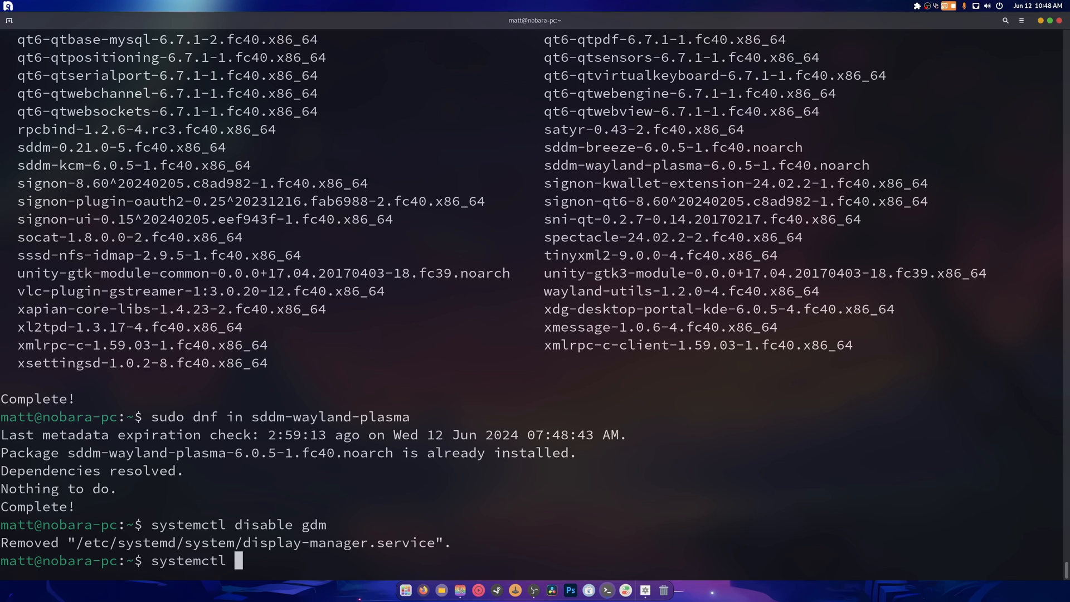
pyautogui.write('enable sddm')
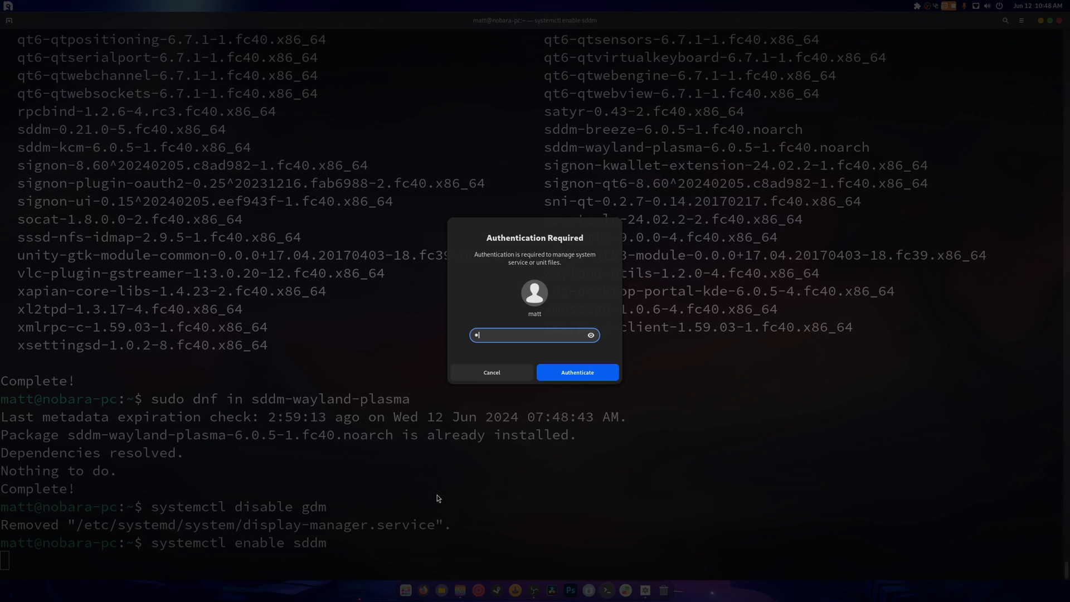
pyautogui.click(576, 372)
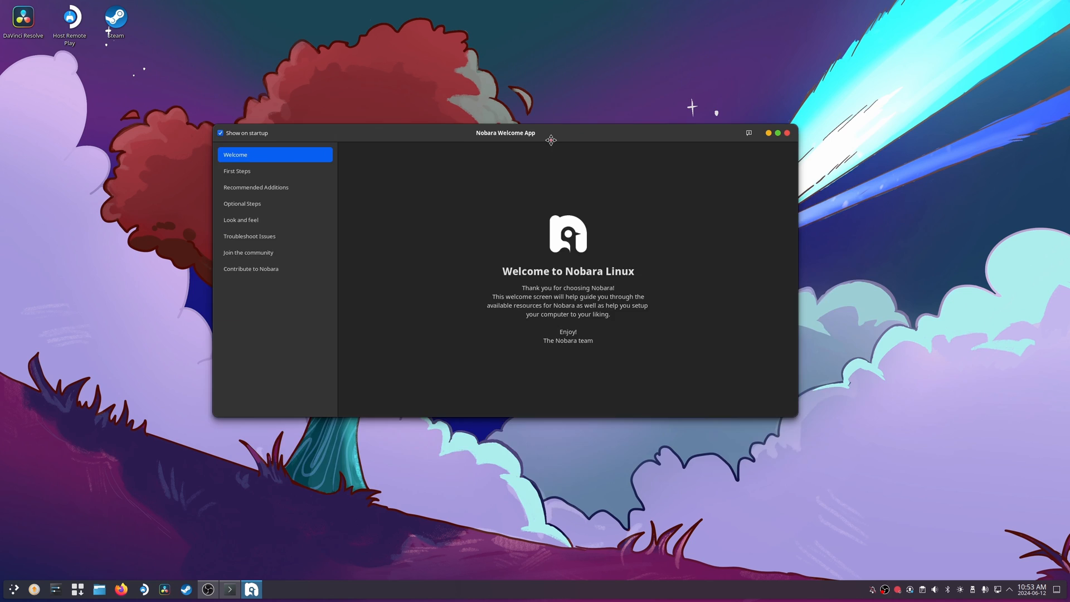
# - Move the Nobara Welcome window aside on the Plasma desktop
pyautogui.moveTo(551, 132); pyautogui.dragTo(595, 120)
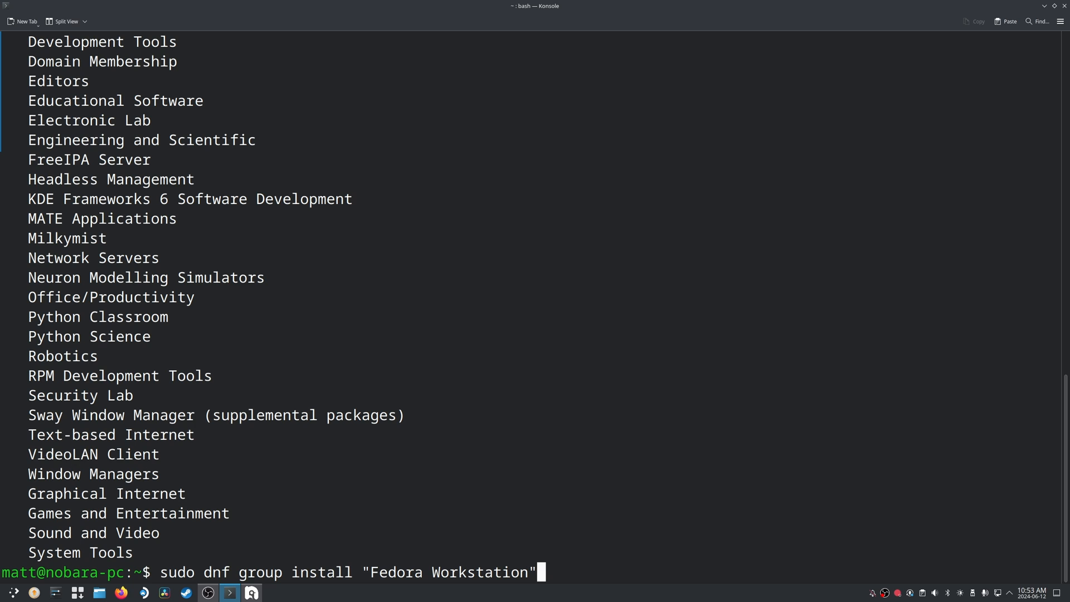
# - Run the Fedora Workstation group install and answer 'y' so its 141 packages start downloading
pyautogui.press('Return')
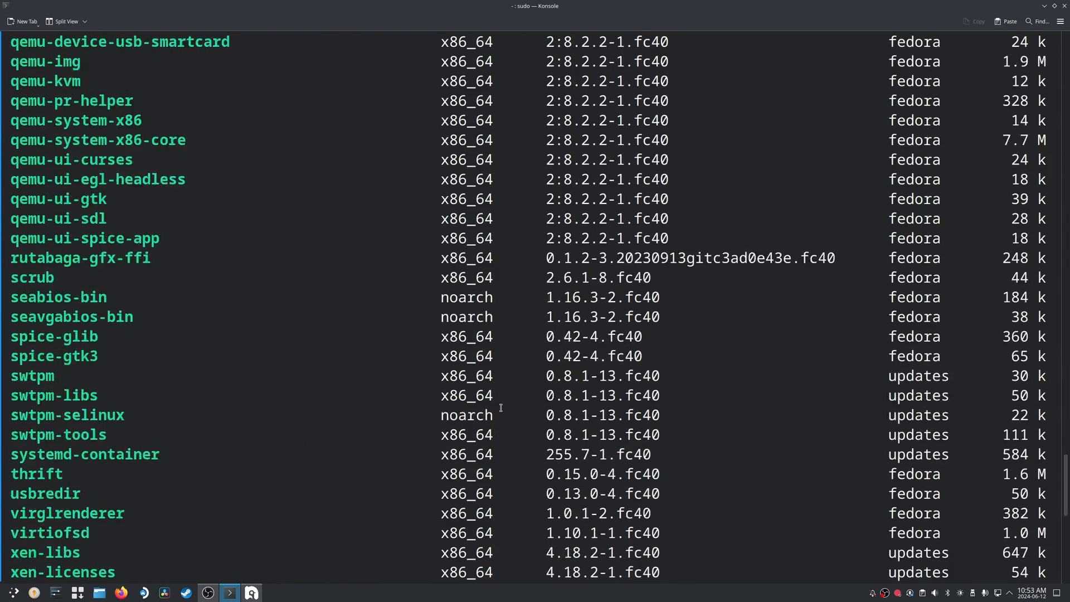
pyautogui.scroll(-3)
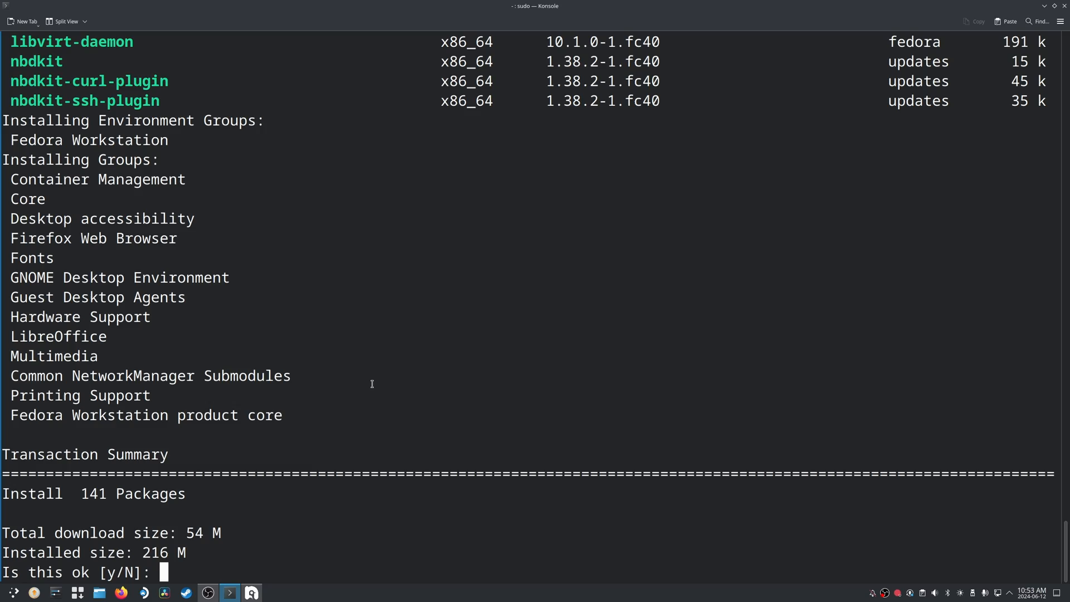
pyautogui.write('y')
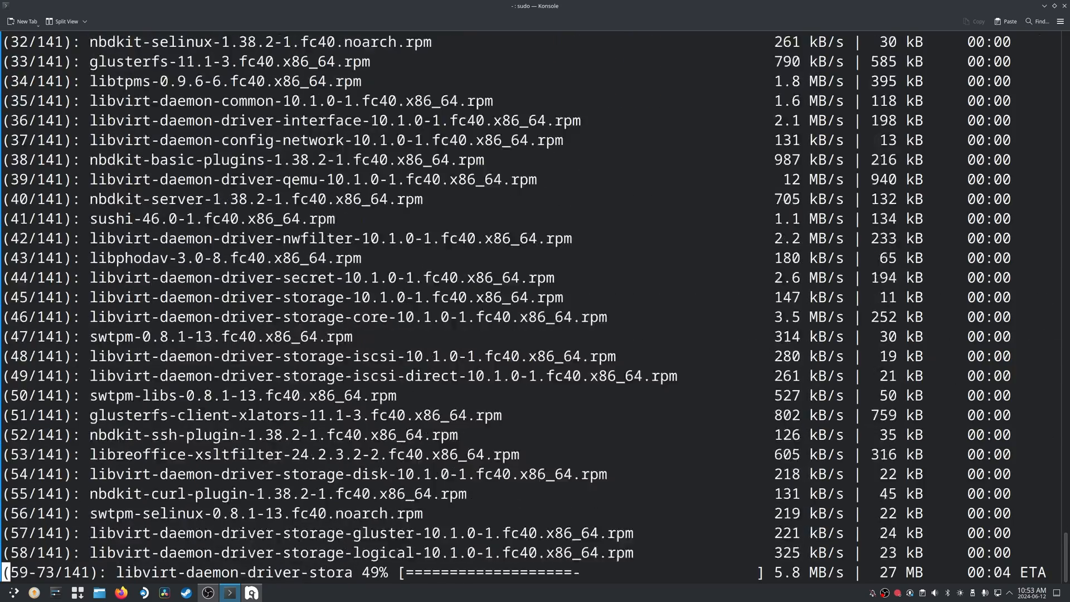